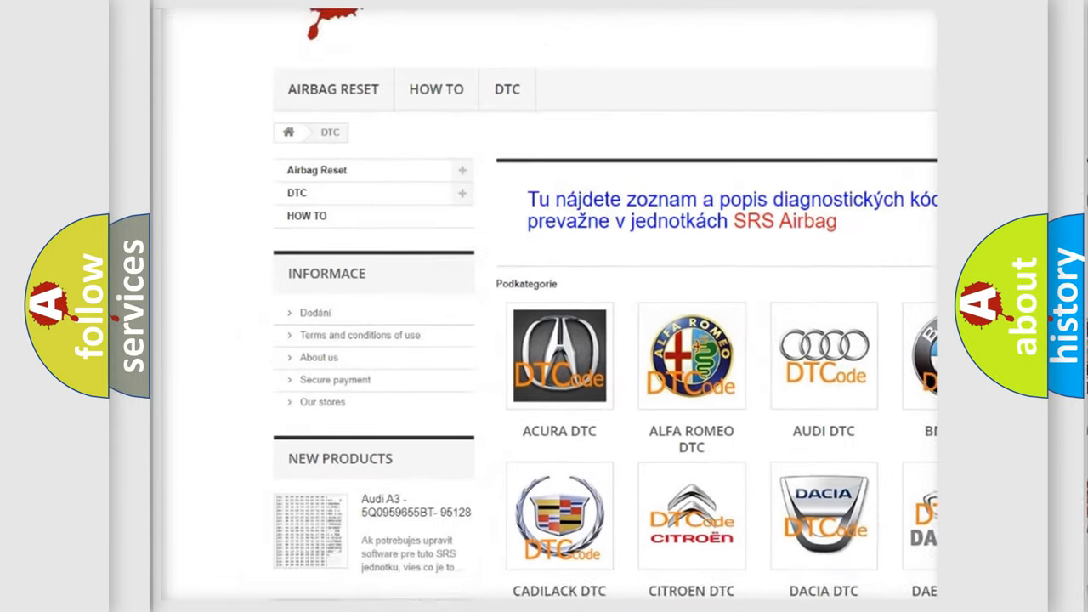
pyautogui.scroll(-3)
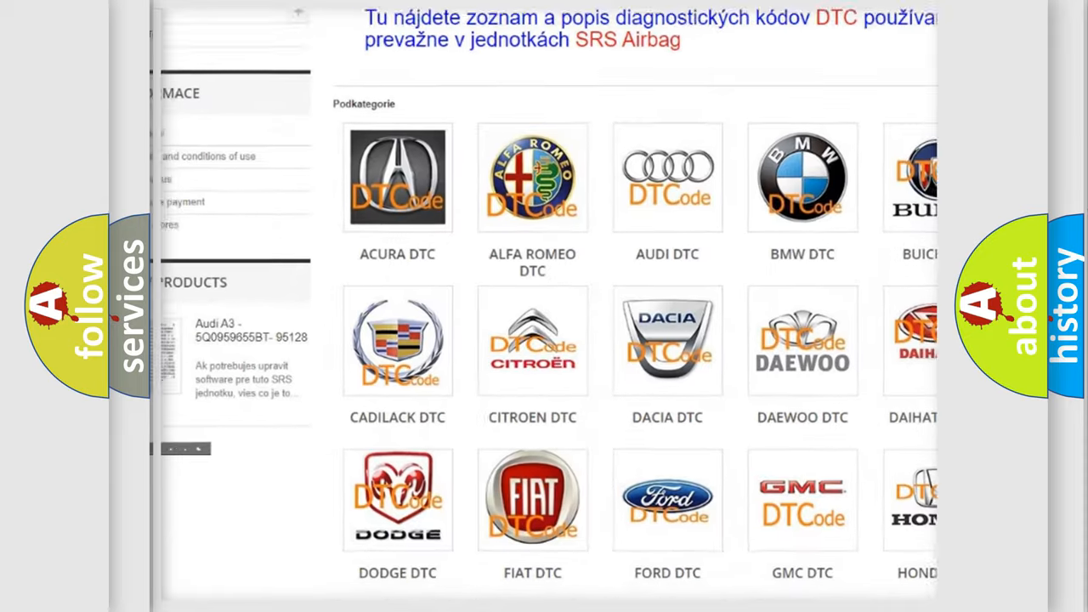
pyautogui.scroll(-3)
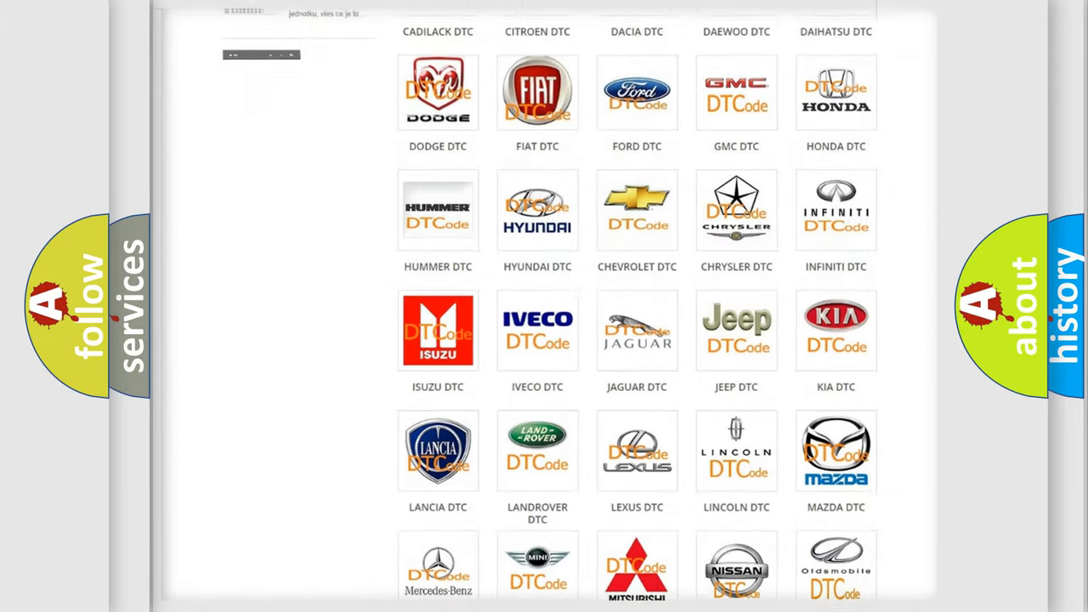
pyautogui.scroll(-3)
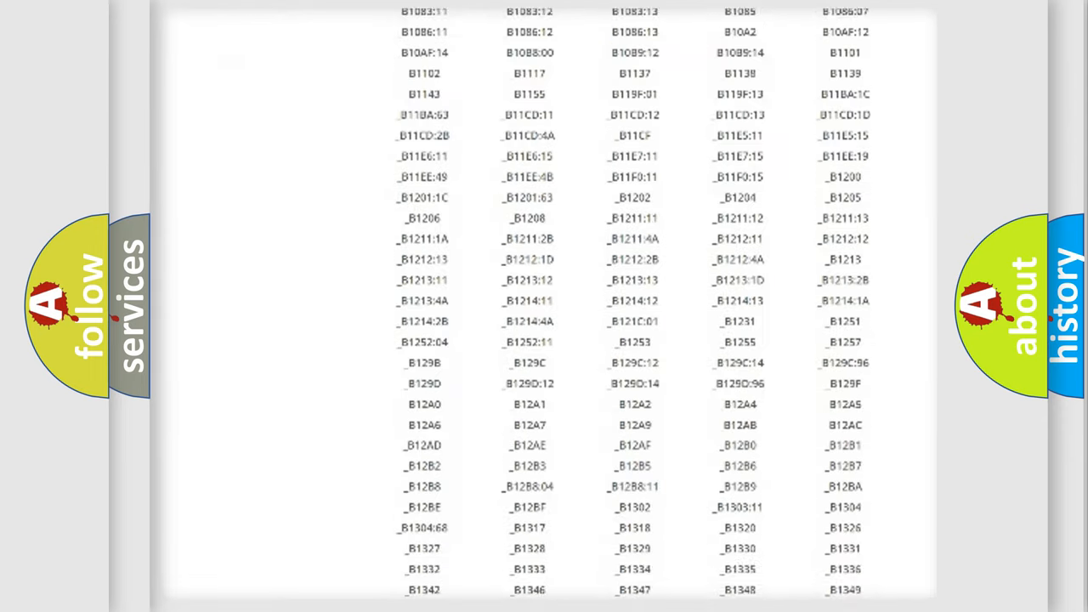
pyautogui.scroll(-3)
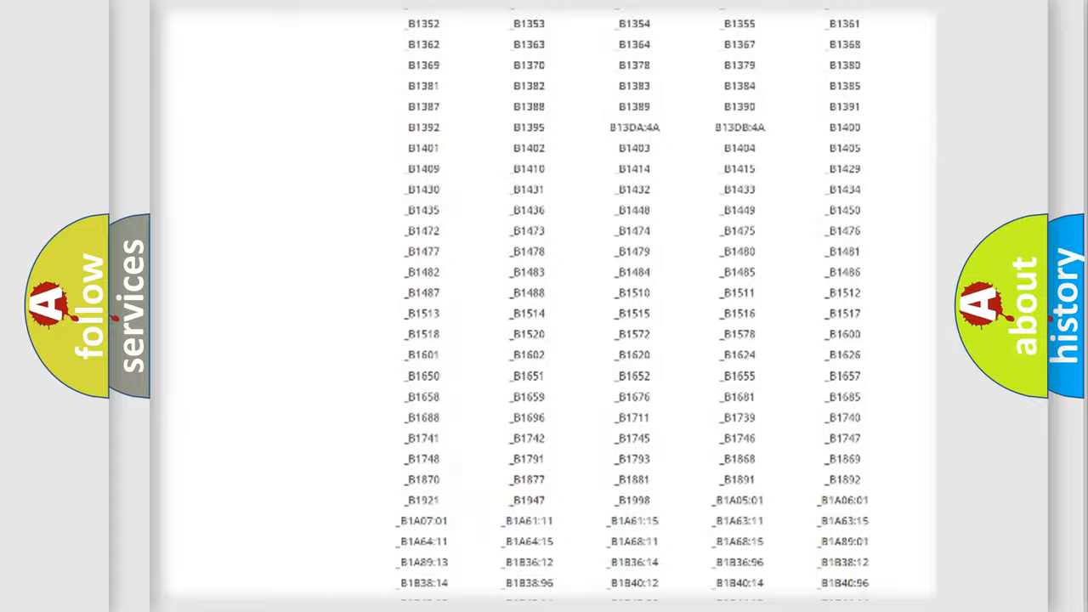